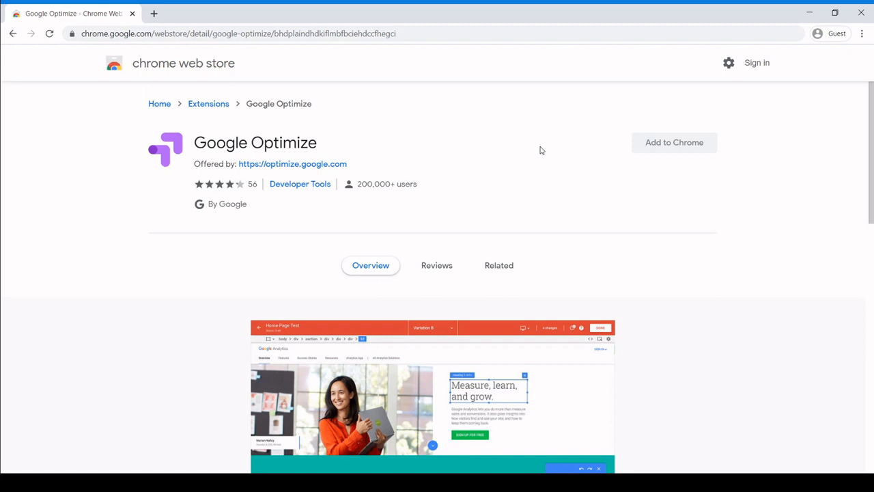
{"action": "mouse_move", "coordinate": [578, 148]}
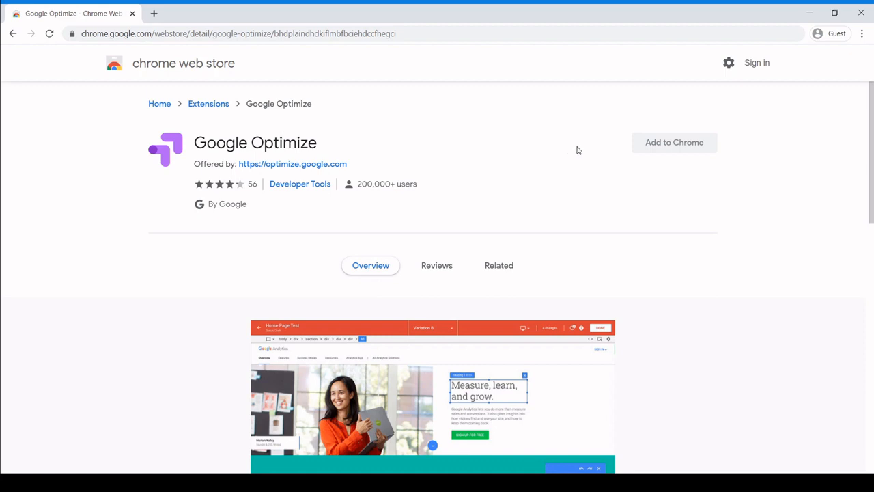
{"action": "mouse_move", "coordinate": [657, 147]}
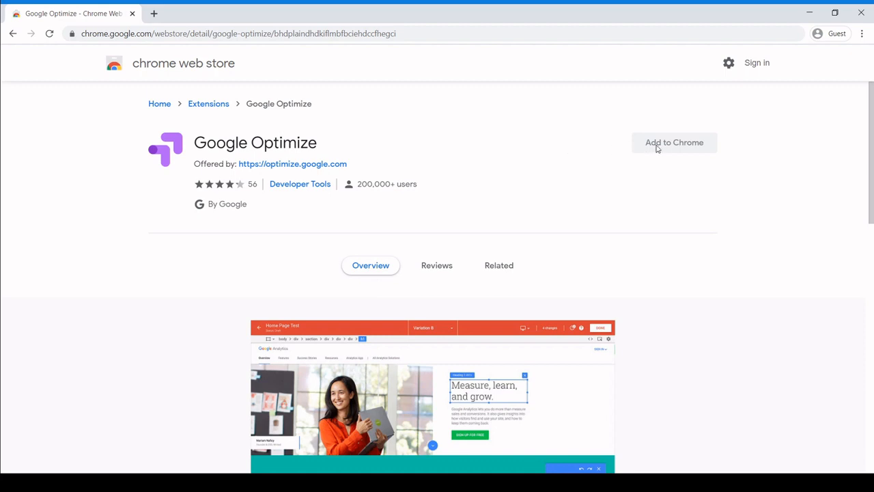
Step: Try adding the Optimize extension, then open and dismiss the Create account form
{"action": "left_click", "coordinate": [293, 163]}
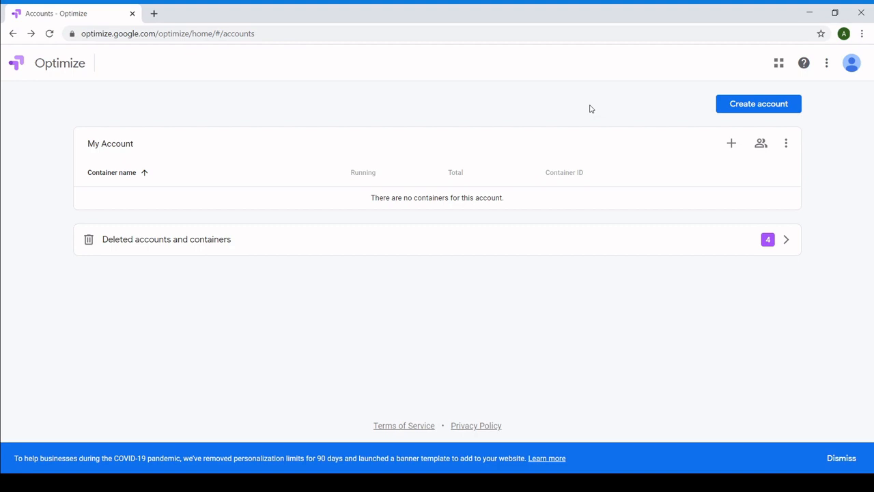
{"action": "left_click", "coordinate": [758, 103]}
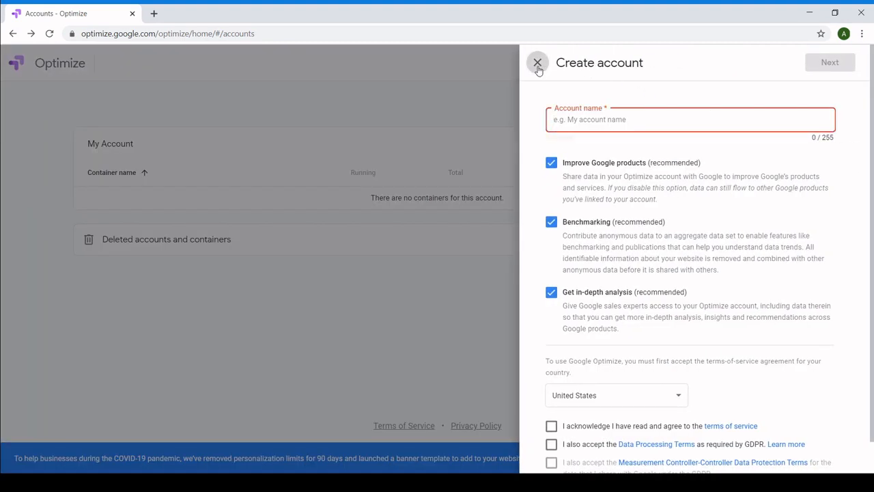
{"action": "left_click", "coordinate": [537, 62]}
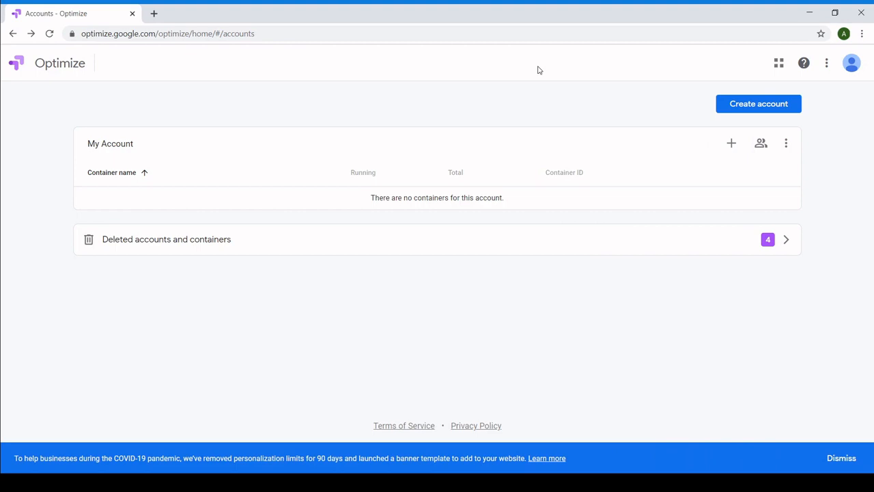
{"action": "mouse_move", "coordinate": [725, 150]}
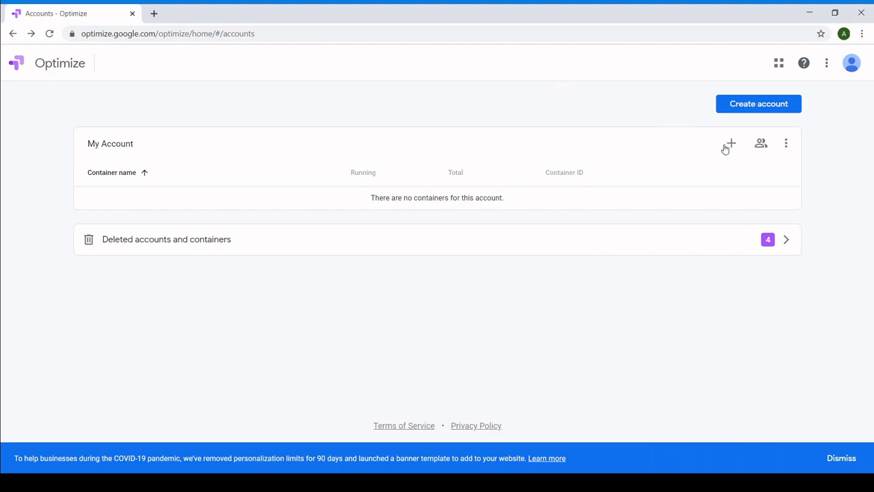
Step: Add a container named 'extractorapi.com' to My Account
{"action": "left_click", "coordinate": [730, 143]}
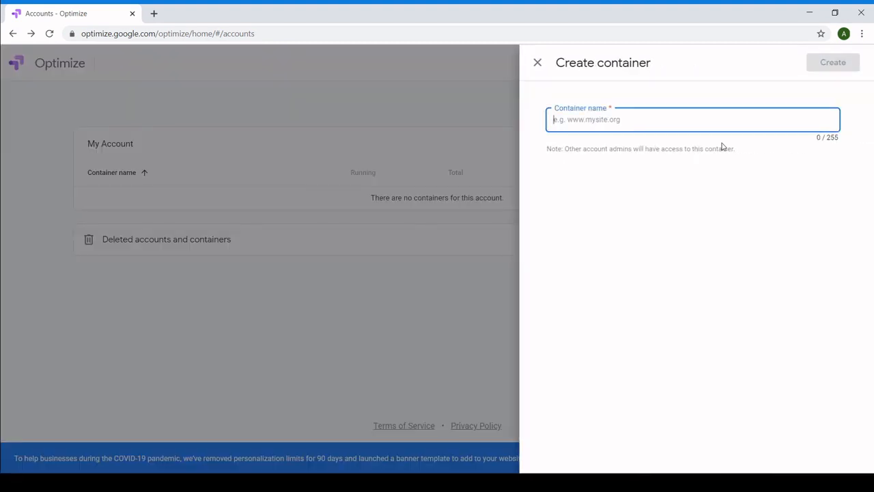
{"action": "type", "text": "extrac"}
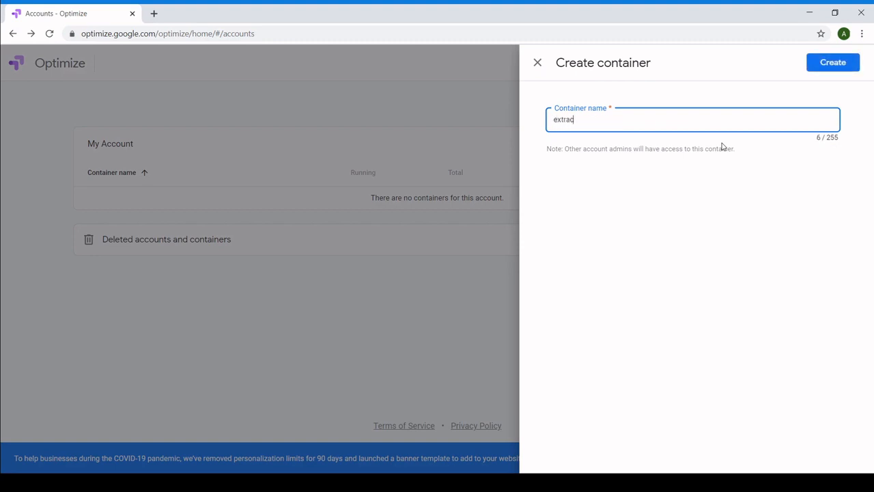
{"action": "type", "text": "torapi.com"}
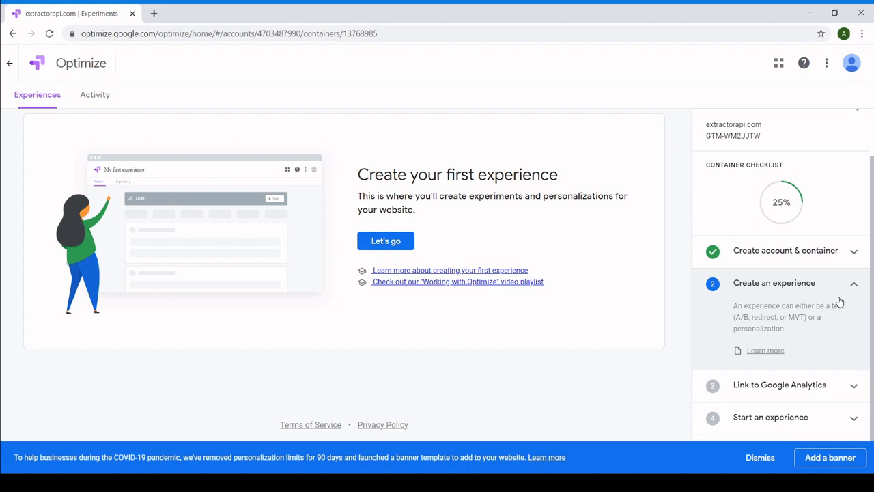
{"action": "mouse_move", "coordinate": [805, 392]}
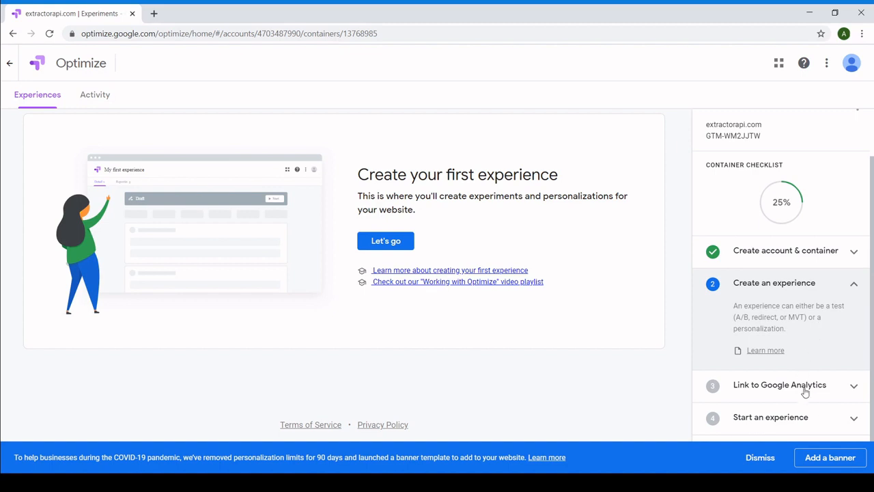
{"action": "mouse_move", "coordinate": [809, 403]}
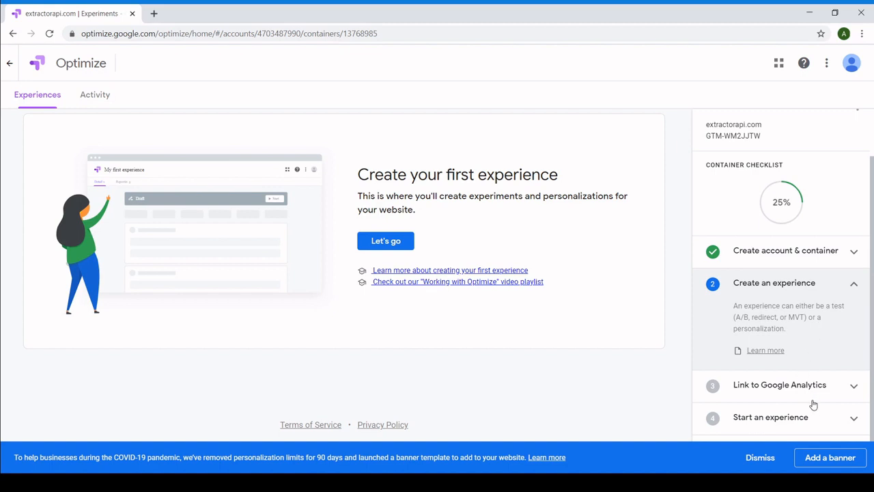
{"action": "mouse_move", "coordinate": [814, 428]}
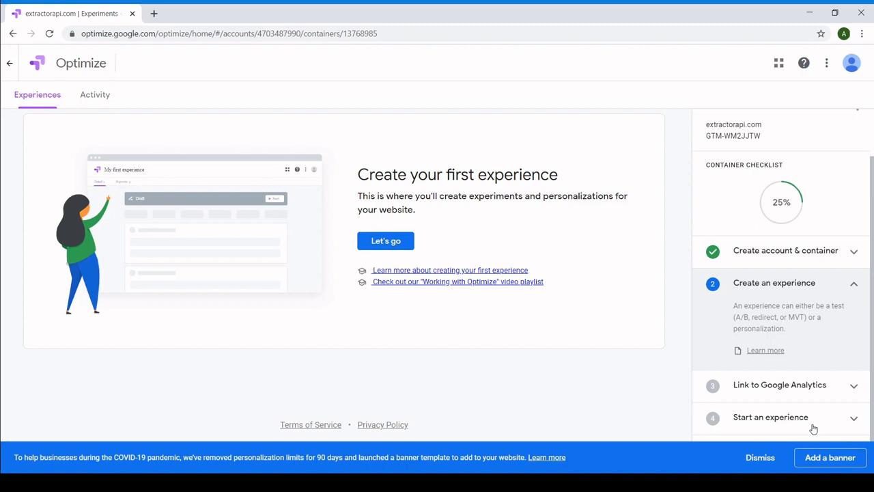
{"action": "mouse_move", "coordinate": [386, 241]}
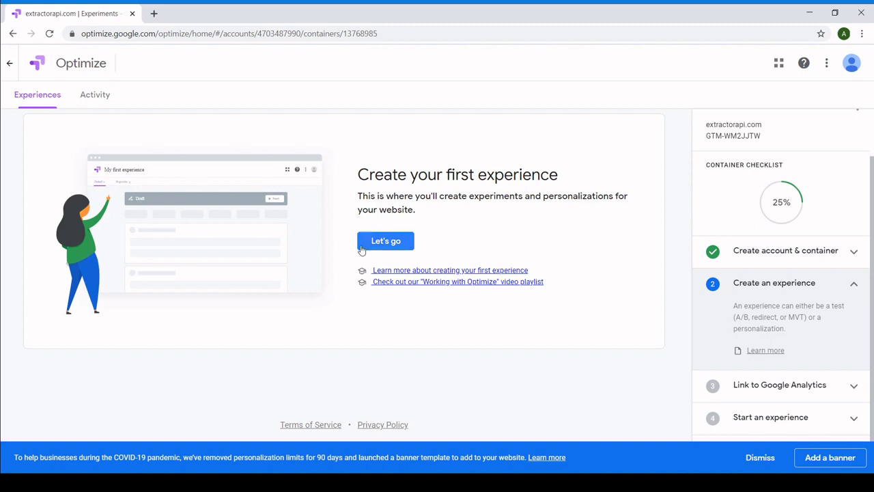
Step: Start the first experience and name it 'Test Button'
{"action": "left_click", "coordinate": [385, 240]}
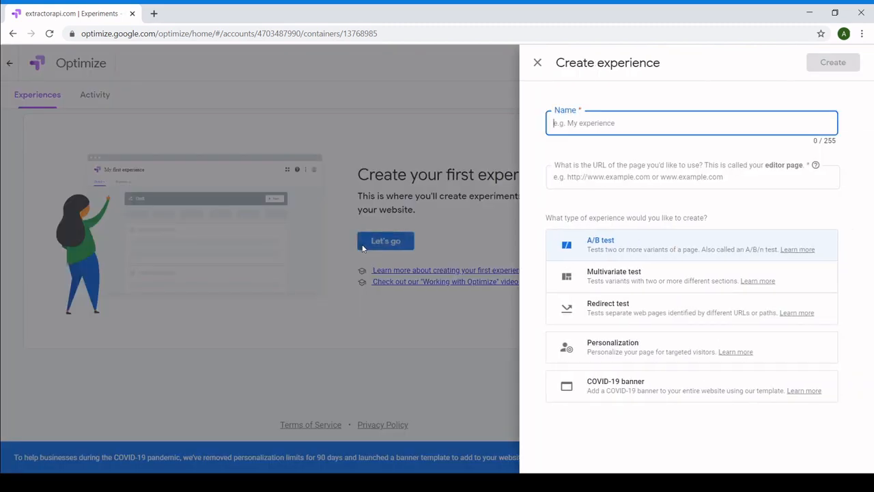
{"action": "type", "text": "Te"}
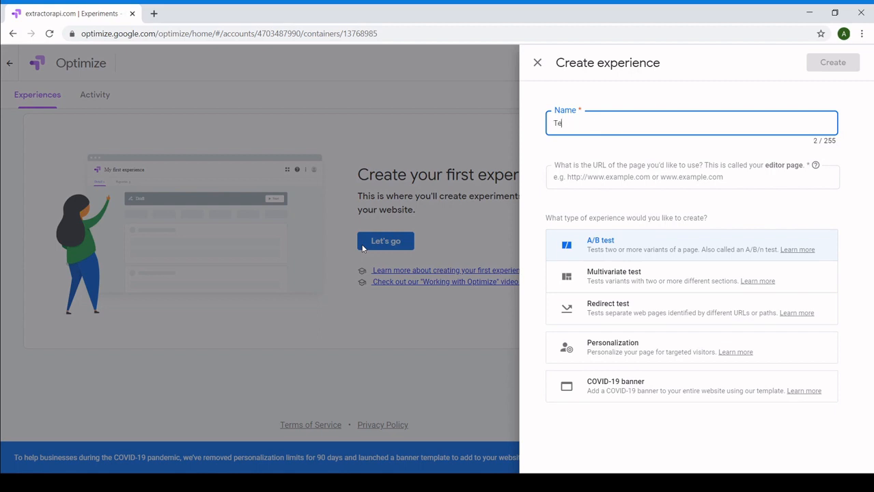
{"action": "type", "text": "st"}
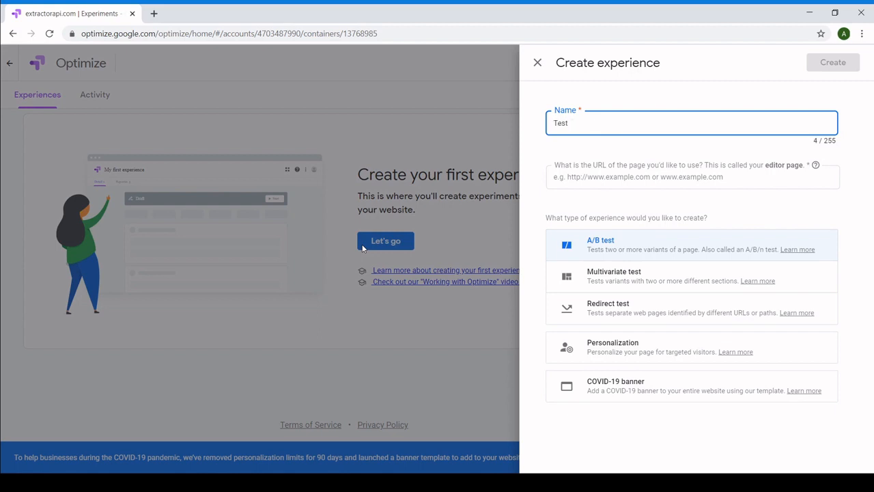
{"action": "type", "text": "Button"}
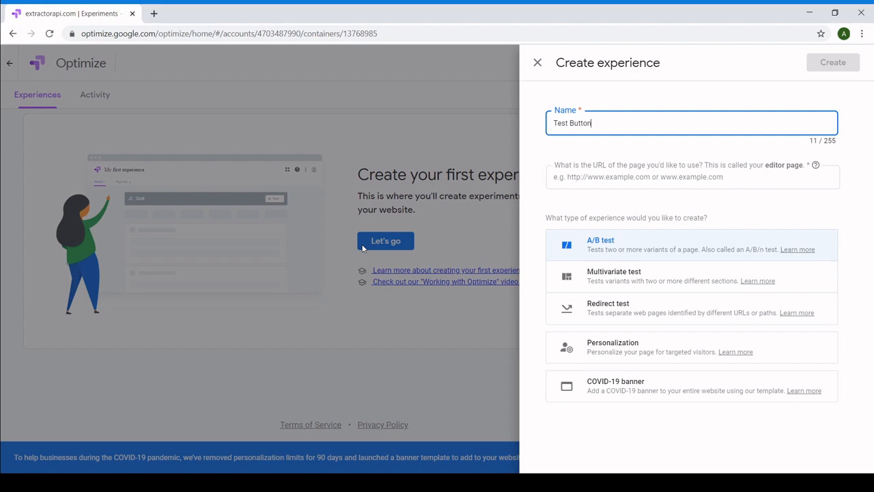
{"action": "mouse_move", "coordinate": [570, 236]}
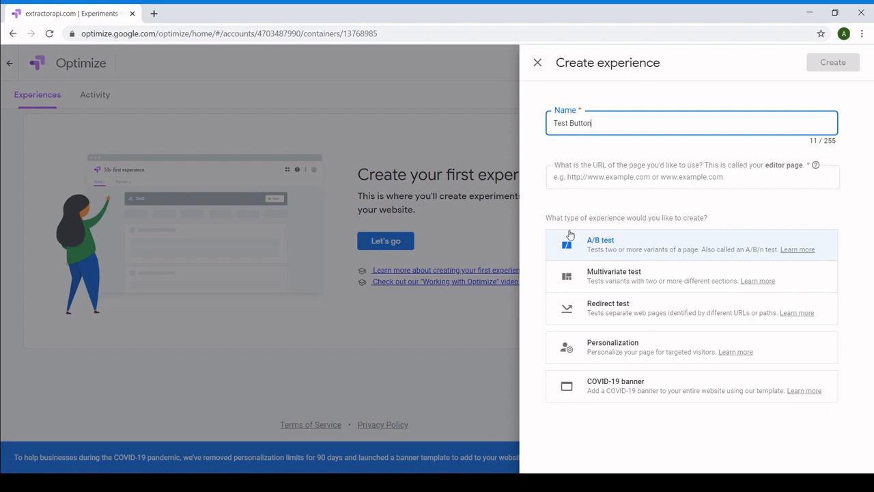
{"action": "left_click", "coordinate": [691, 176]}
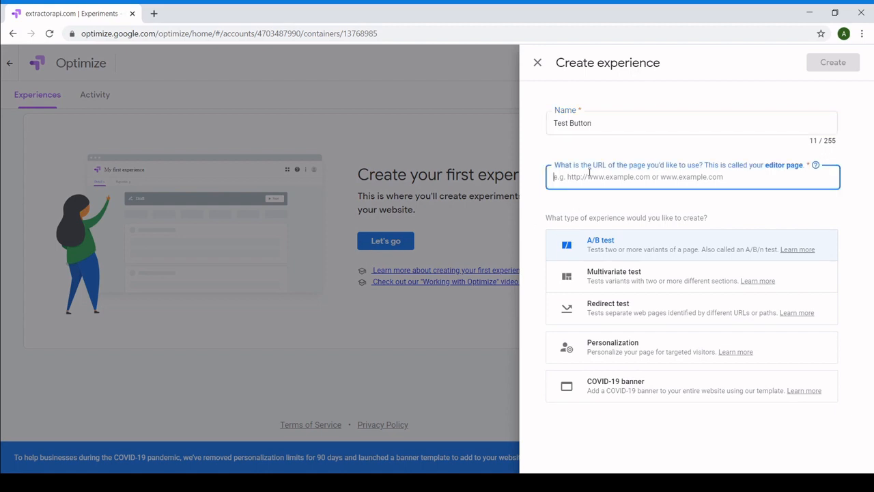
{"action": "type", "text": "https://extractorapi"}
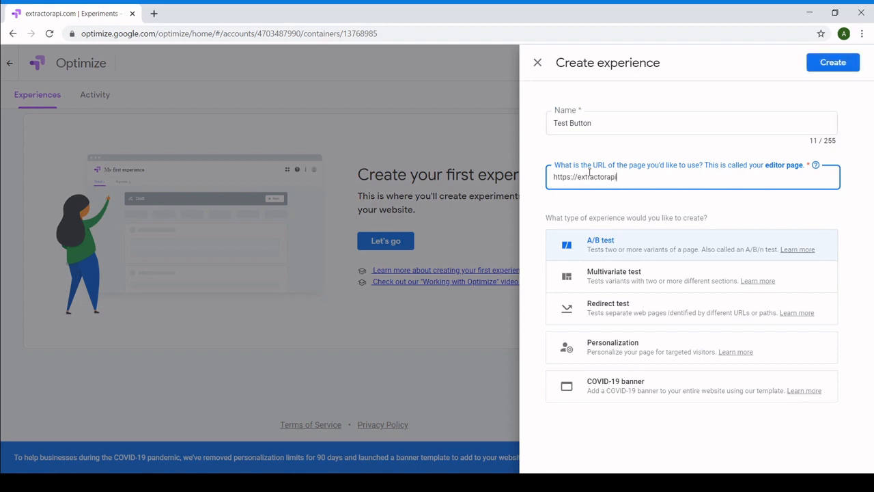
{"action": "type", "text": ".com/"}
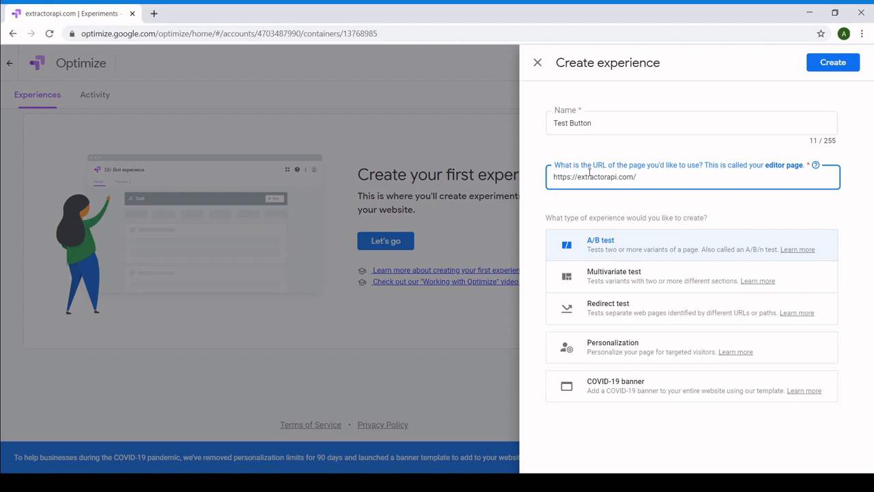